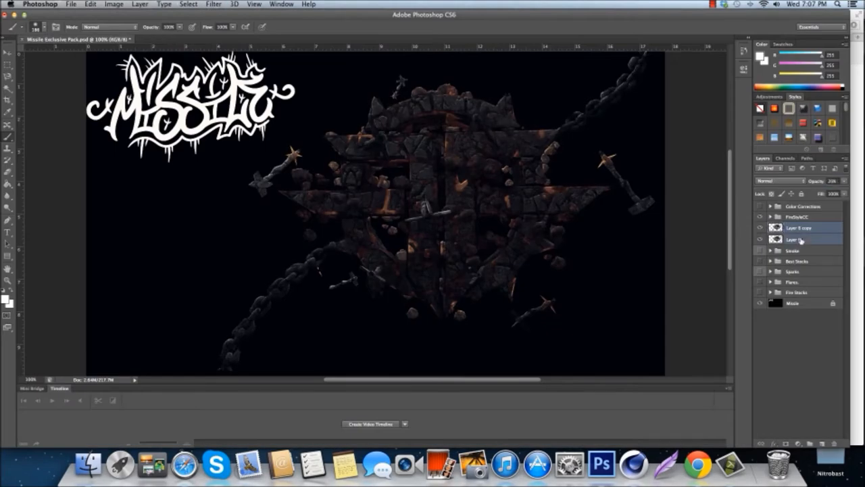
Place and duplicate Fire 2 stock layers over the stone star render.
click(768, 180)
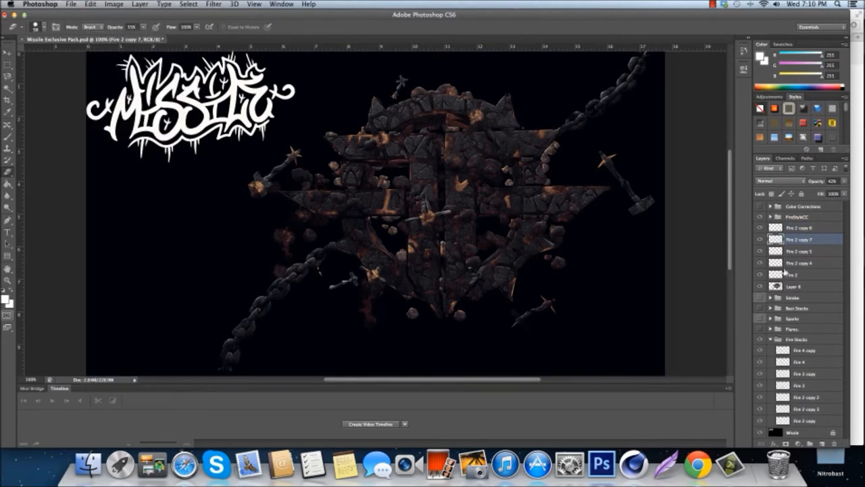
click(801, 299)
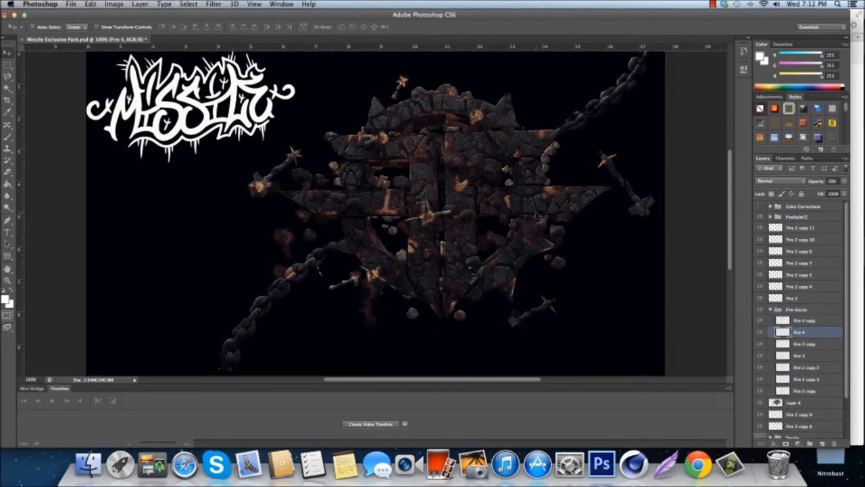
Add more fire copies and merge them into layers such as Fire 4 copy.
click(801, 344)
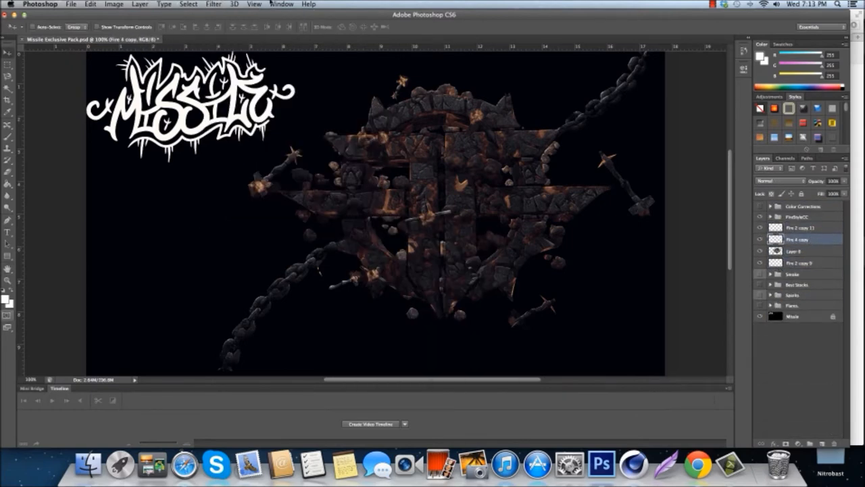
click(801, 227)
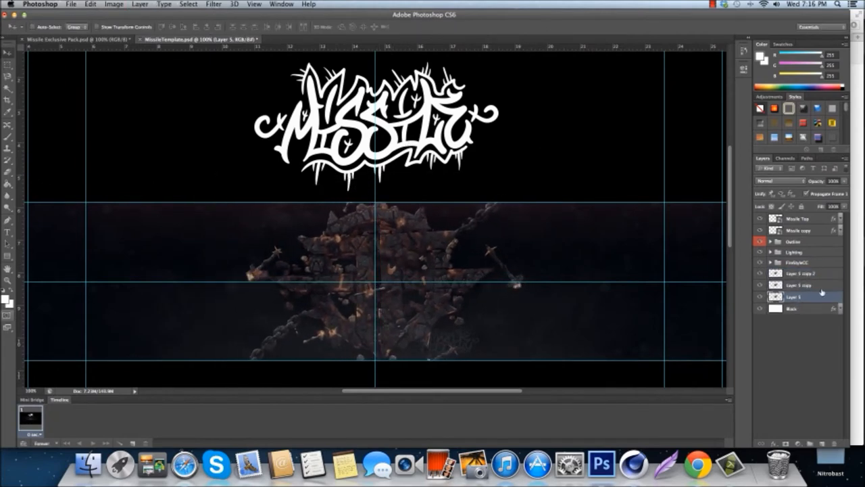
Add Color Fill and Vibrance layers to MissileTemplate, then open Spectrum.psd.
click(798, 284)
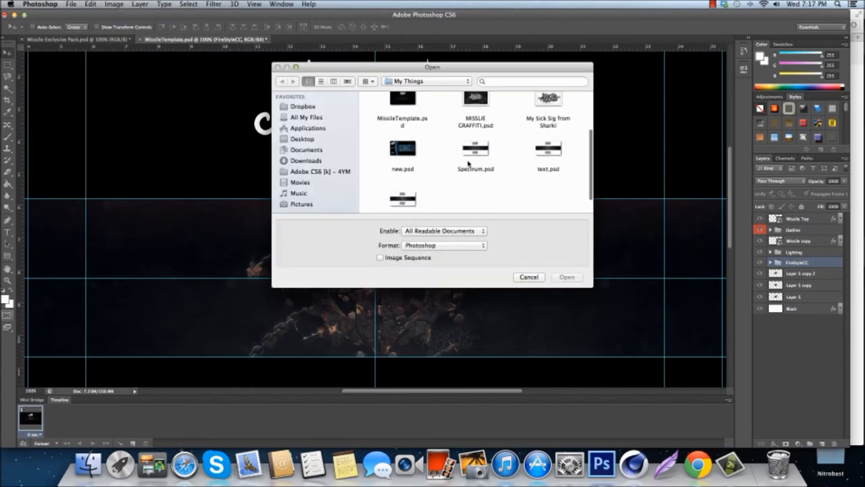
click(567, 277)
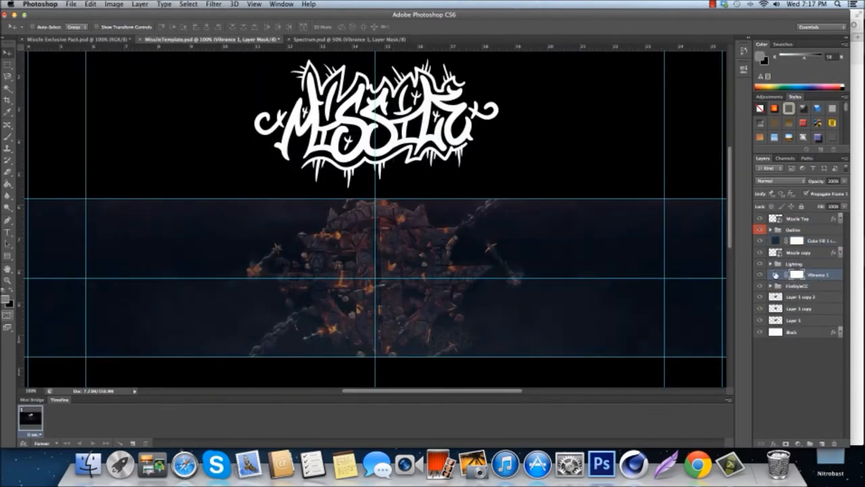
click(71, 38)
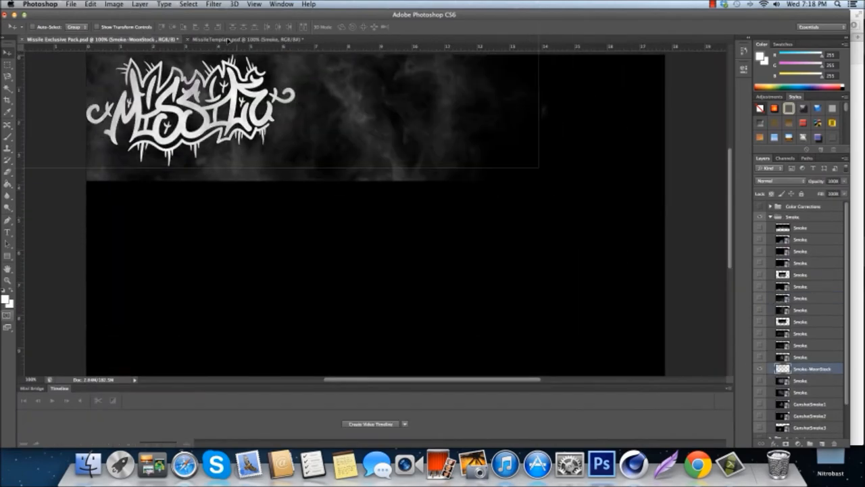
Copy smoke and spark stocks into MissileTemplate and add an Overlay Light layer.
click(244, 39)
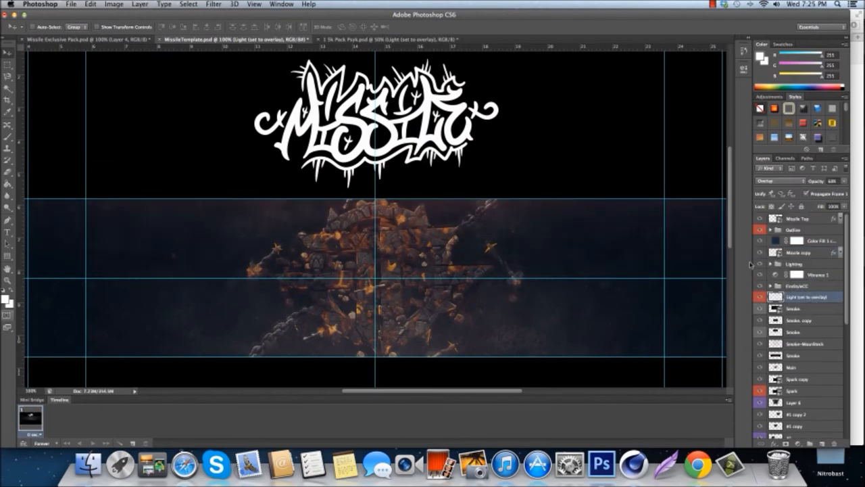
Bring 1.5k Pack Psyk.psd forward and expand its All The Stocks group.
click(378, 38)
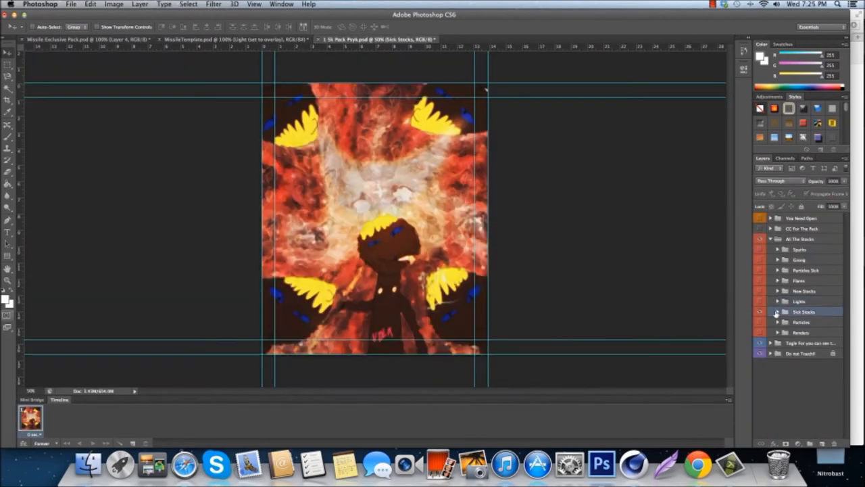
click(196, 39)
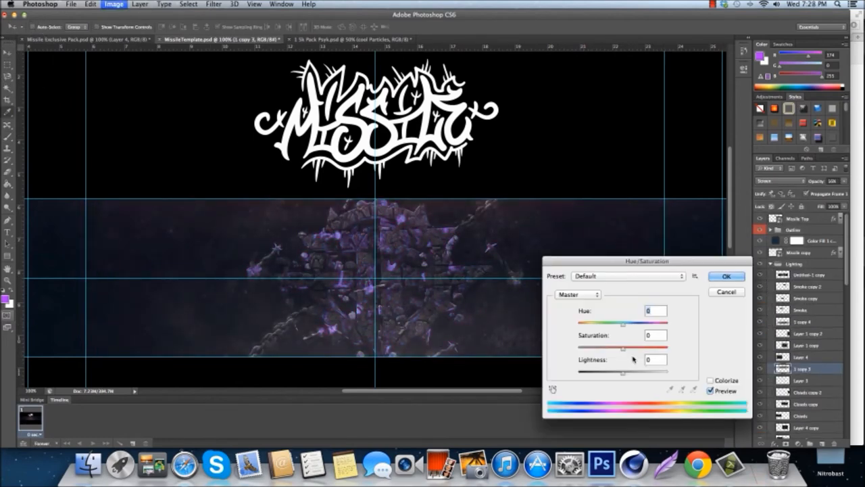
Group the lighting stocks as Lighting and tint them purple with Hue/Saturation.
click(726, 276)
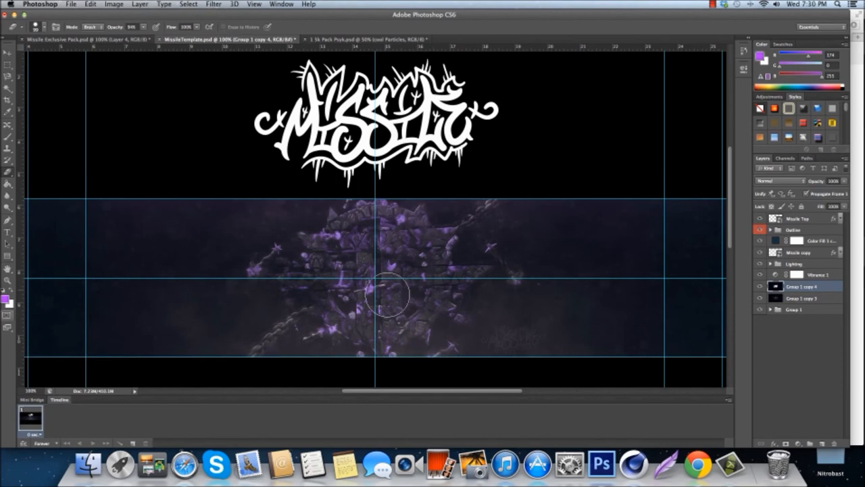
mouse_move(90, 141)
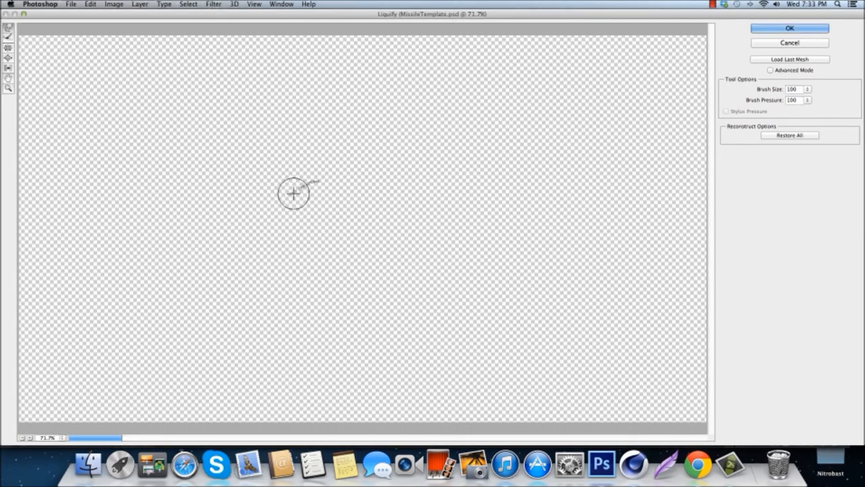
Paint extra lighting on Group 1 copy layers, apply Liquify, and add TEXT CREATIONS.
click(789, 28)
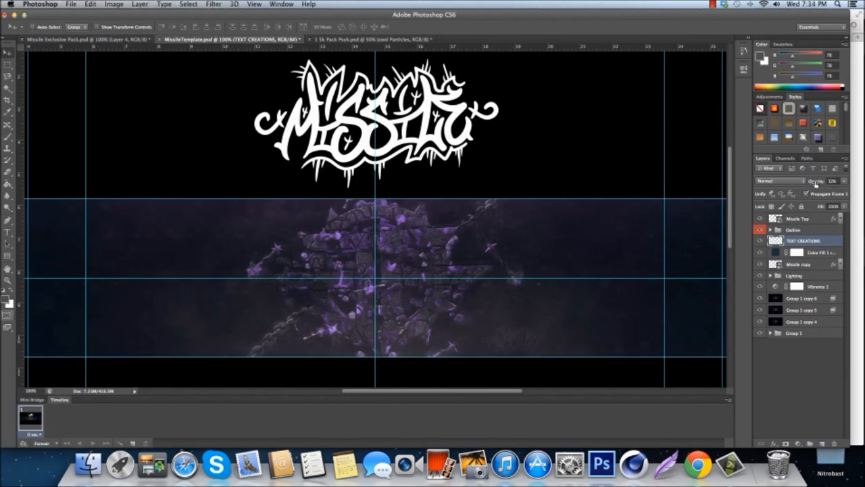